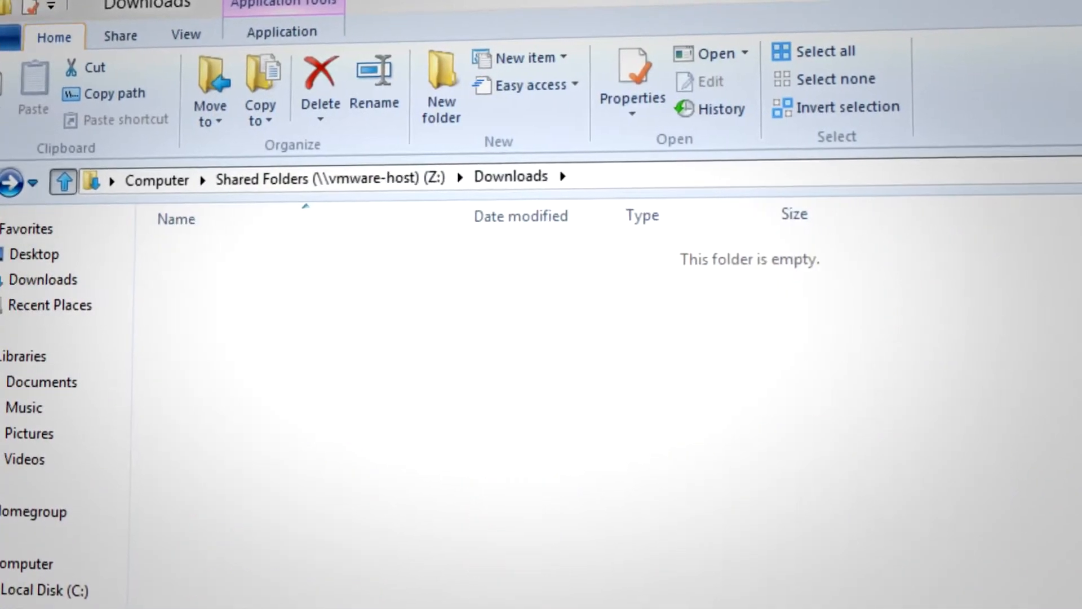
Download the ClassicShellSetup_3_2_0 installer and save it to the Downloads folder
left_click(63, 180)
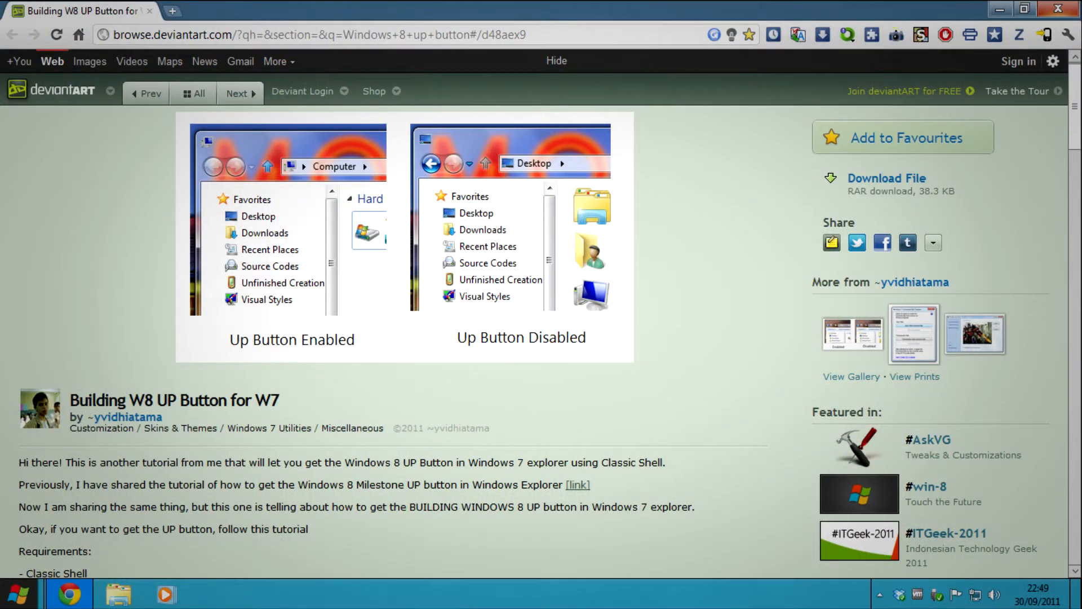
scroll("down", 3)
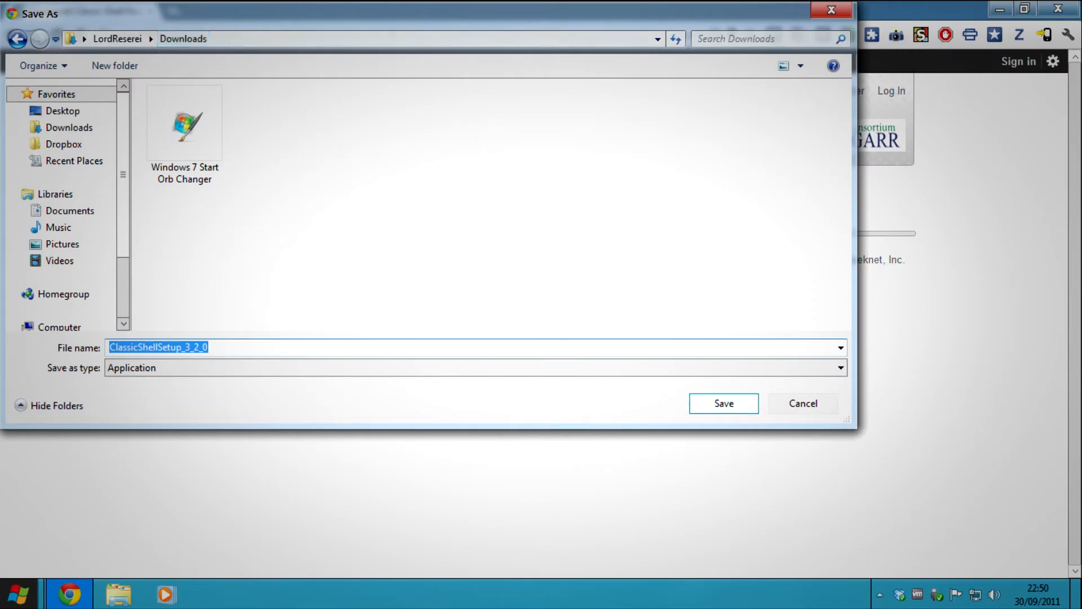
left_click(723, 404)
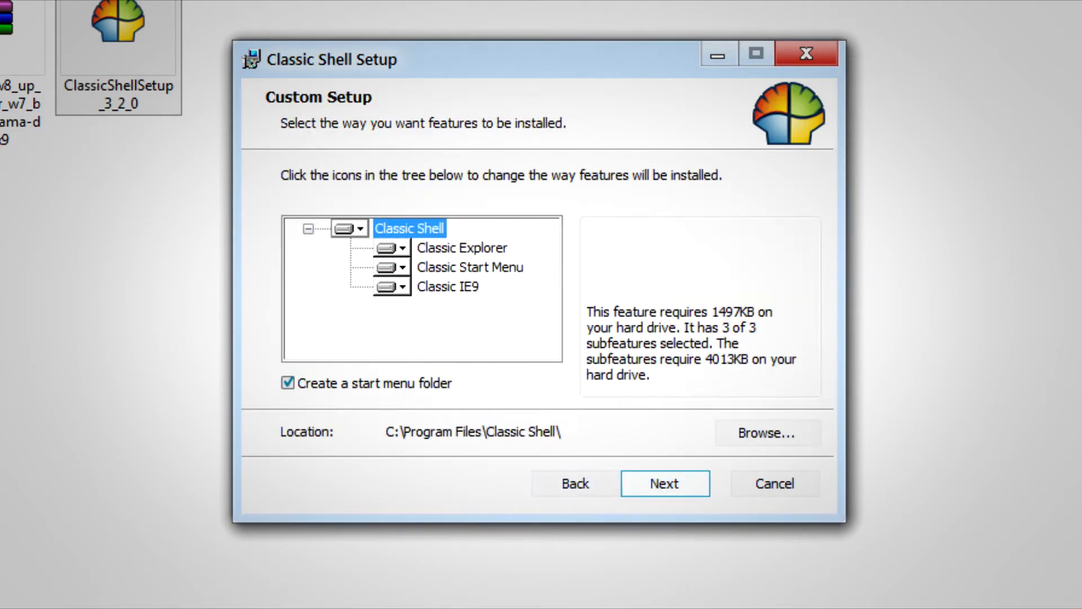
Change the Classic Start Menu install option in Custom Setup and continue the installer
left_click(402, 268)
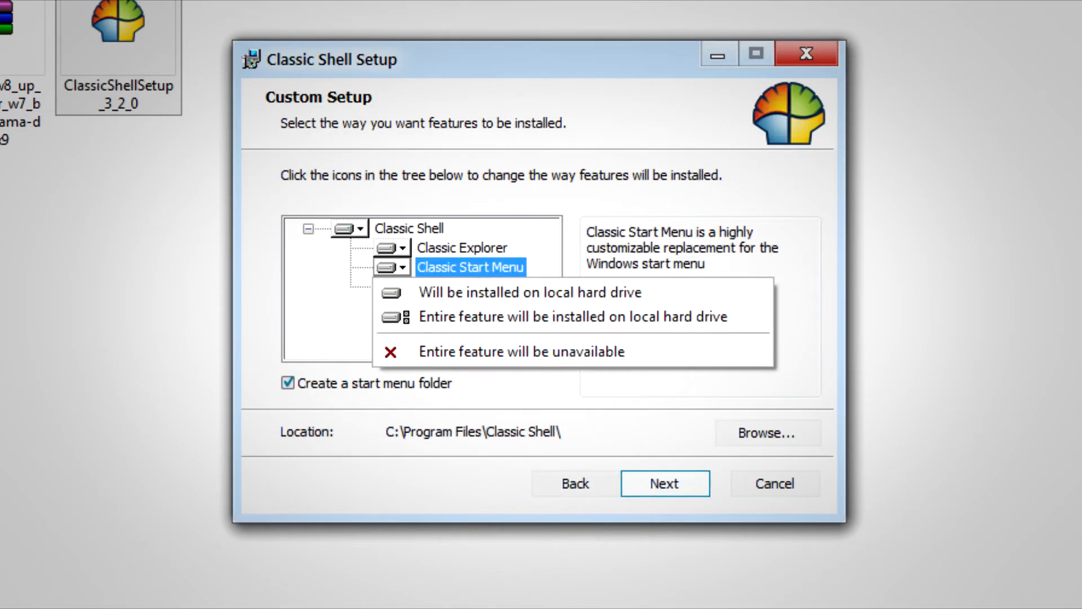
left_click(523, 351)
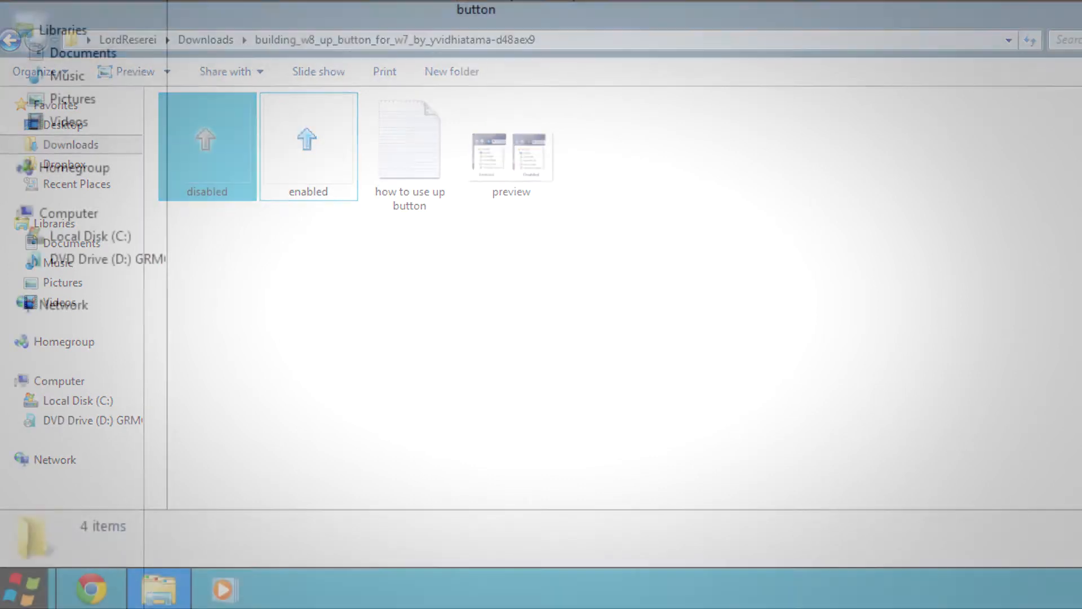
Launch Explorer Settings from Start > All Programs > Classic Shell
left_click(26, 589)
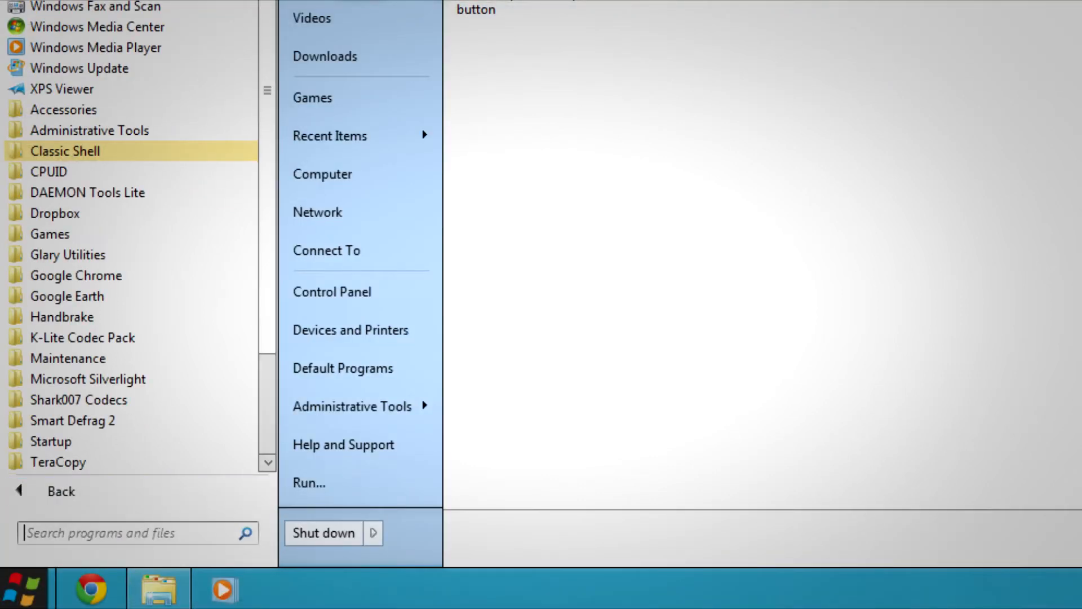
left_click(65, 149)
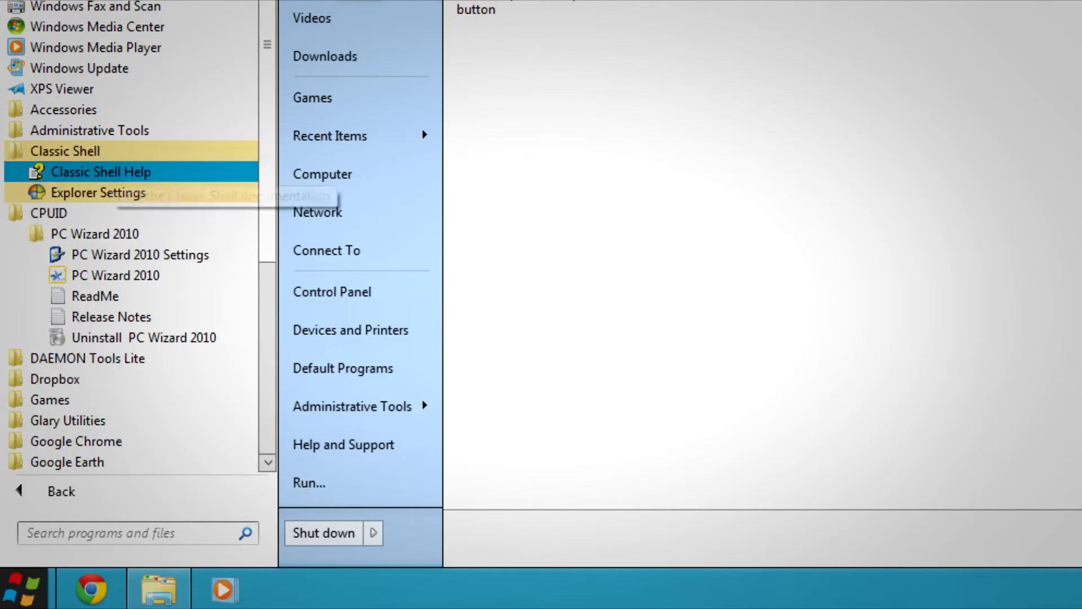
left_click(99, 192)
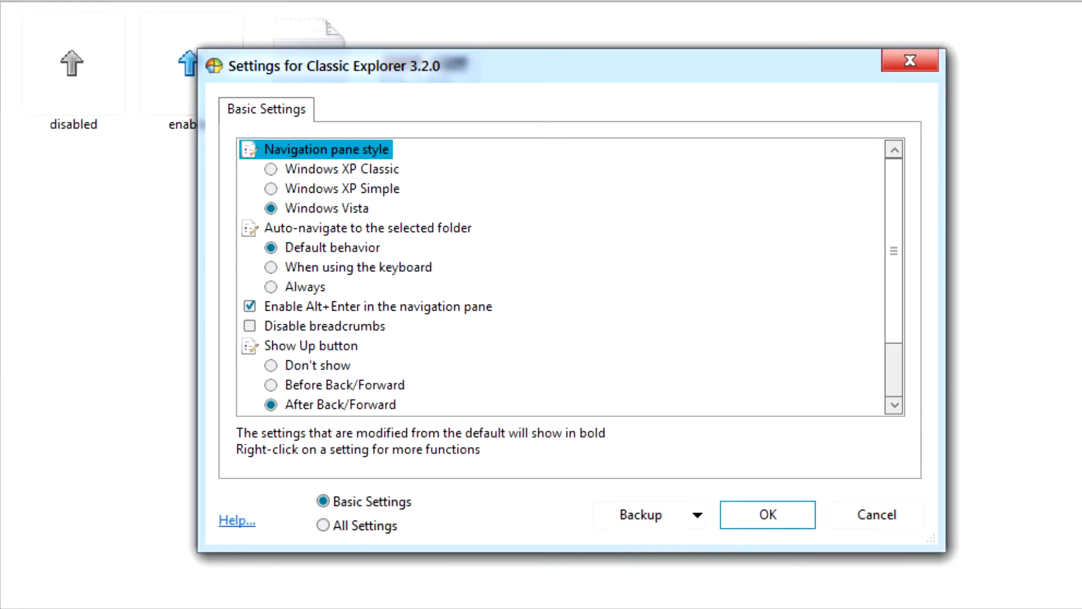
Show All Settings and assign the downloaded arrow .ico file to the normal Up button icon
left_click(323, 525)
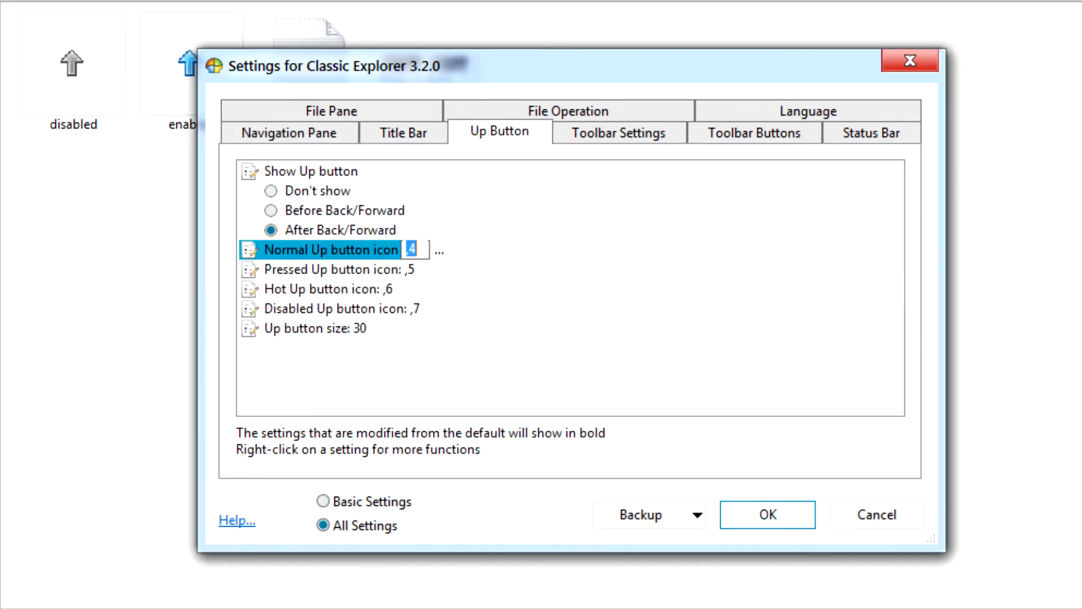
left_click(438, 250)
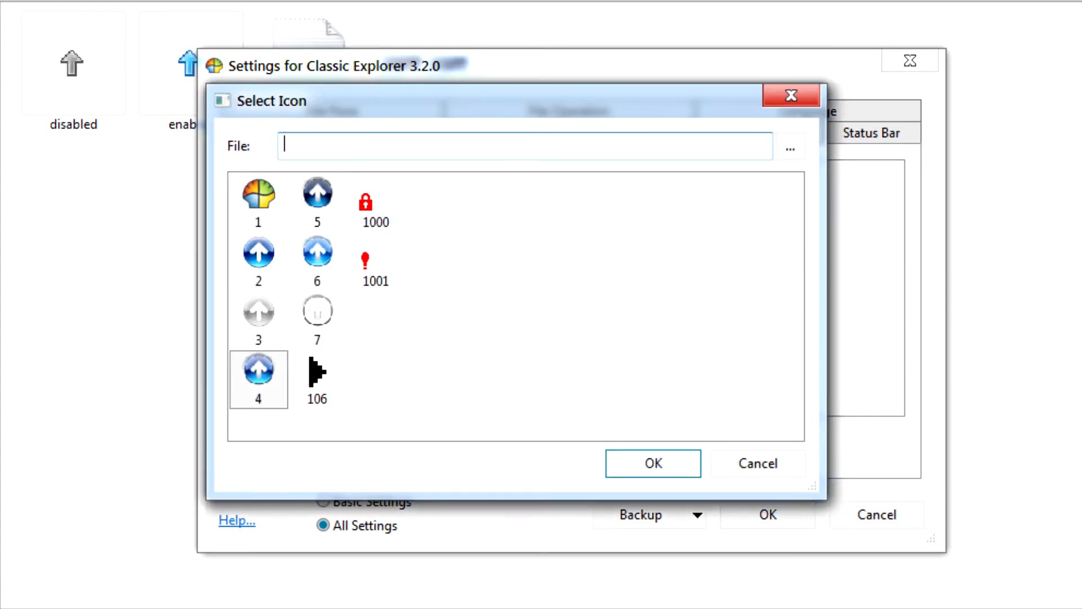
left_click(791, 146)
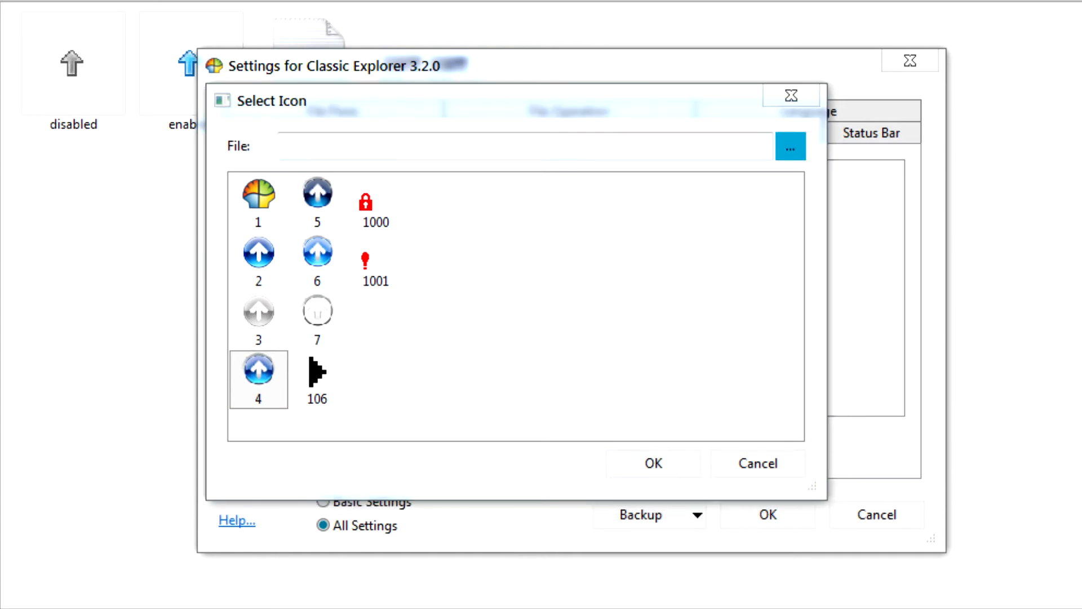
left_click(790, 147)
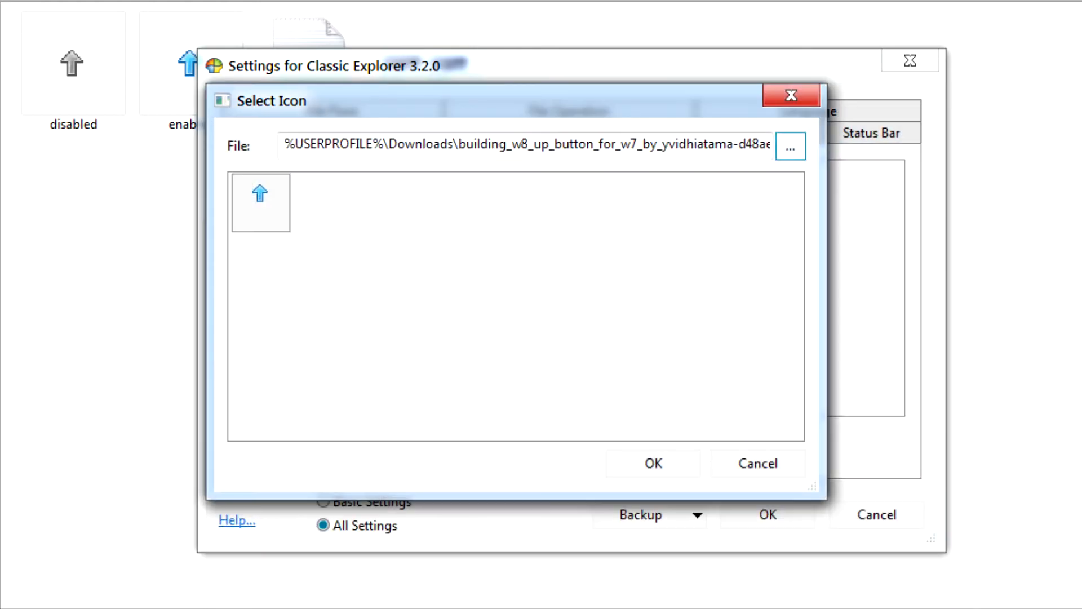
left_click(651, 462)
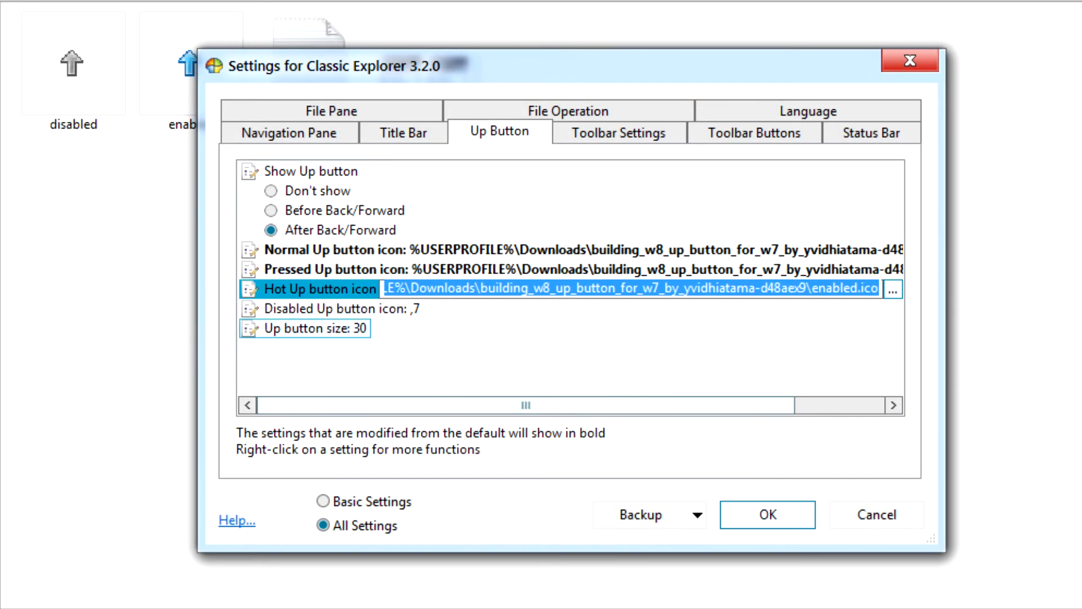
Assign the downloaded icon to the disabled Up button state and confirm the settings with OK
left_click(891, 289)
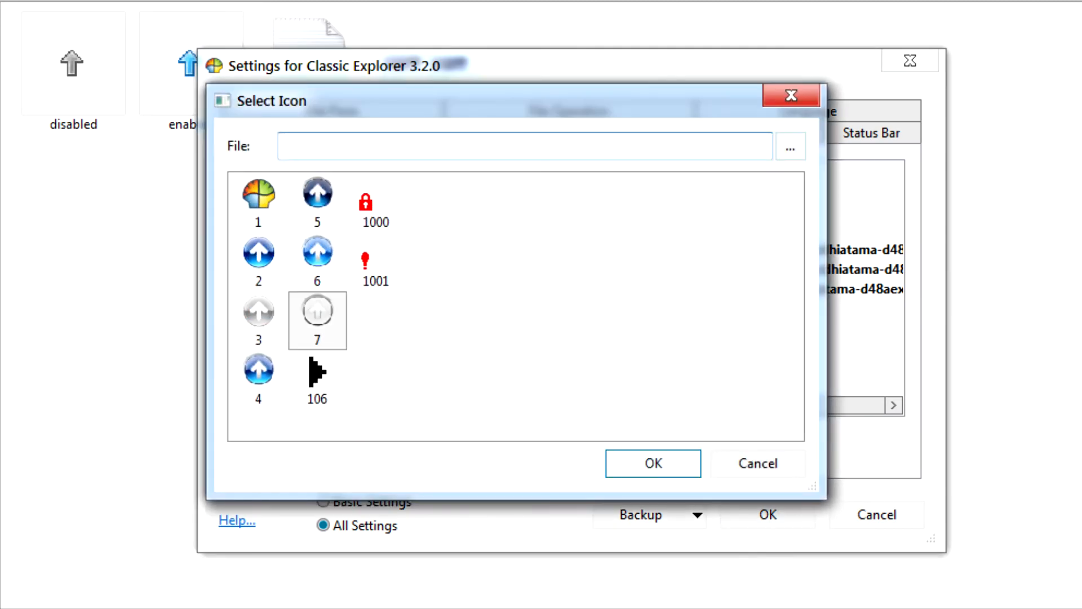
left_click(790, 146)
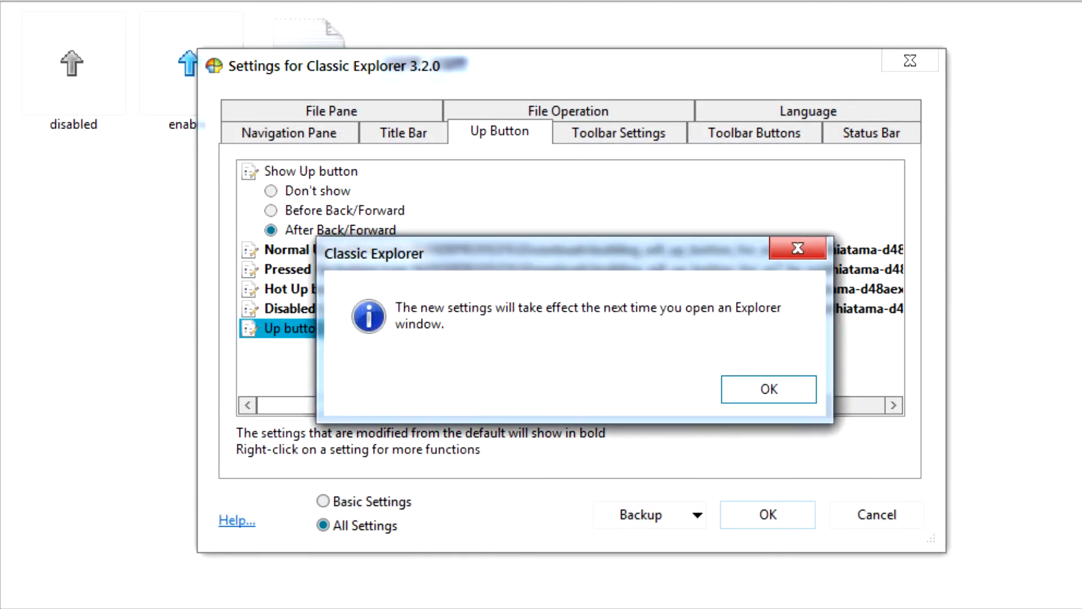
Dismiss the settings-applied notice and browse a new Explorer window to the Music library
left_click(768, 389)
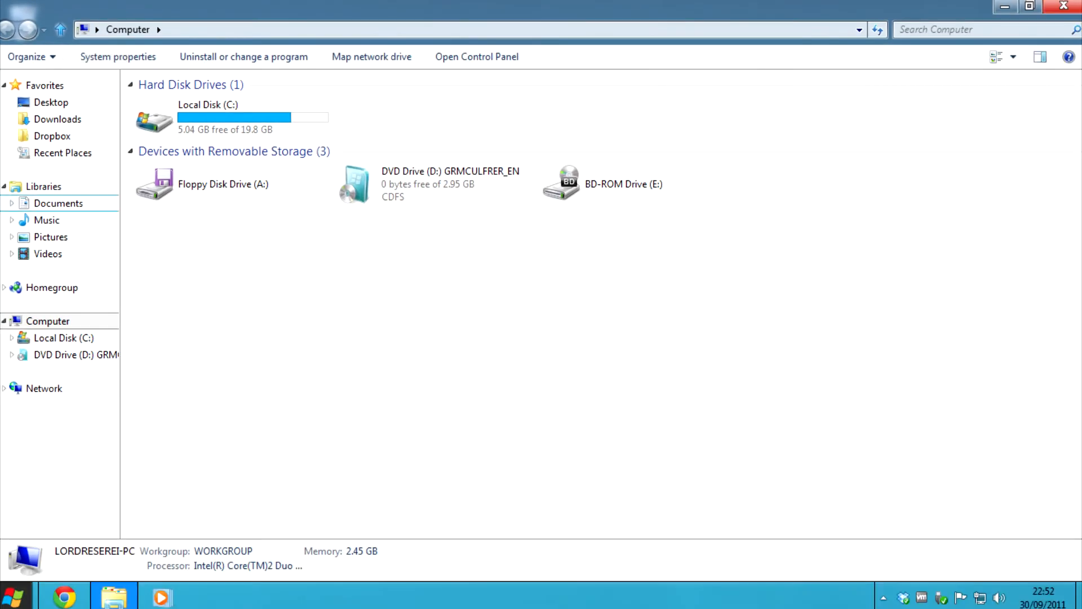
left_click(46, 219)
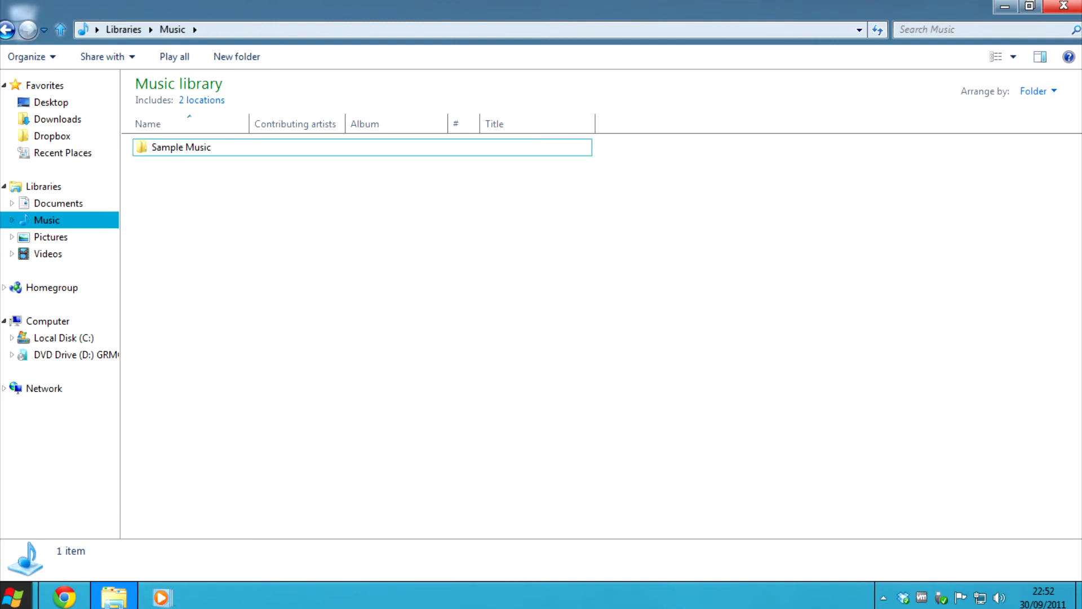